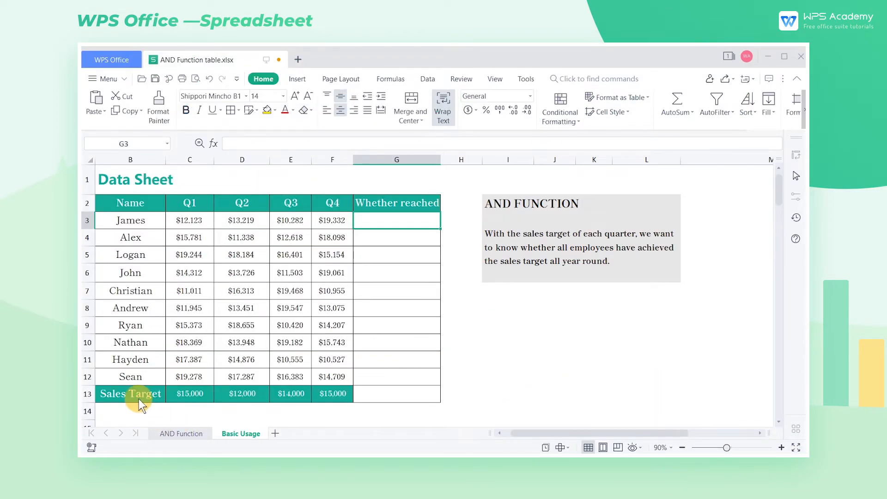
- Review the quarterly sales targets, then select G3 for the first 'Whether reached' result
left_click_drag(130, 394, 290, 393)
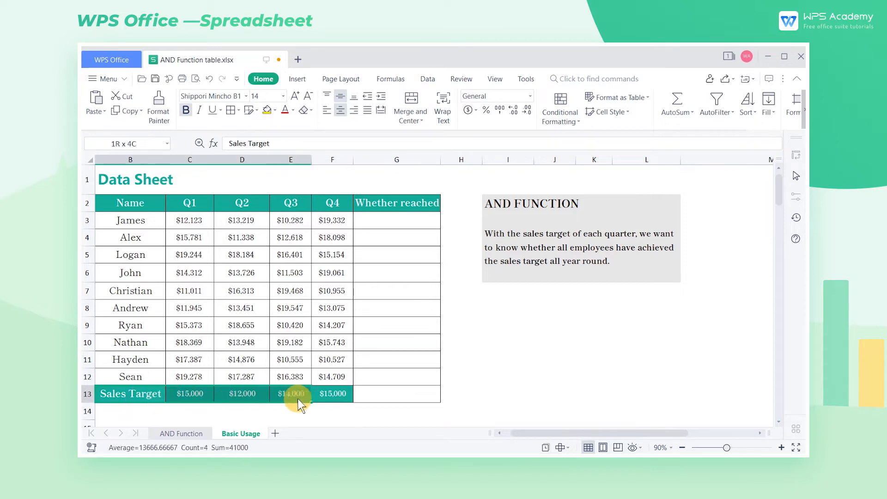
left_click(460, 394)
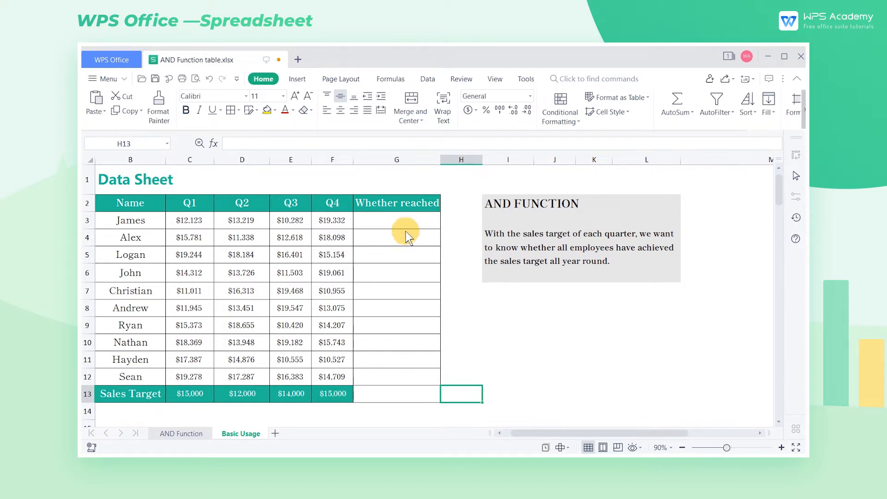
left_click(397, 220)
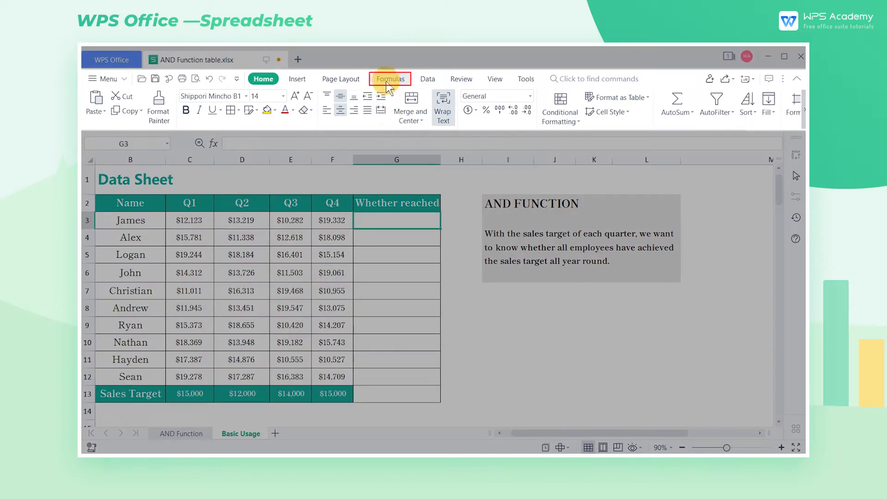
- Search for the AND function in the Insert Function dialog from the Formulas commands
left_click(390, 79)
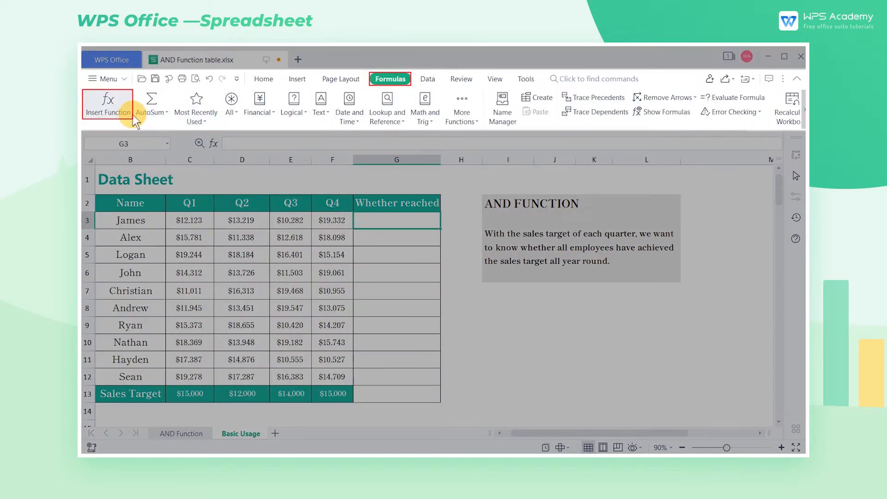
left_click(107, 102)
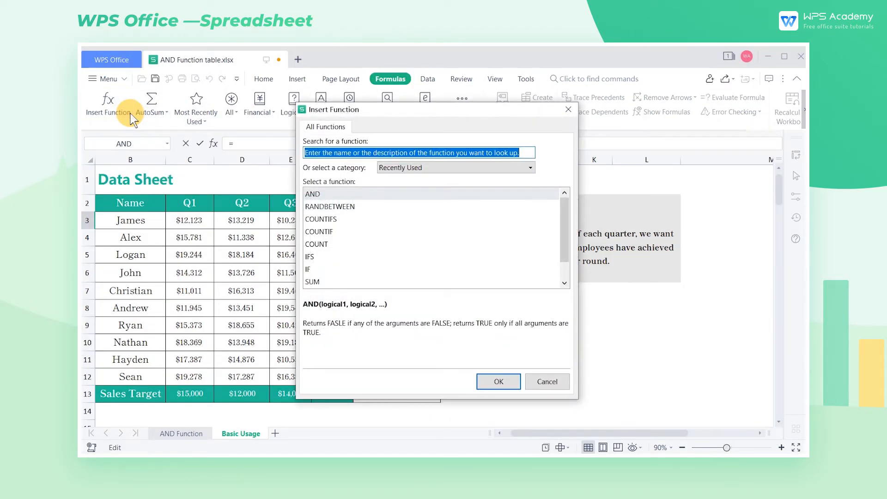
type("AND")
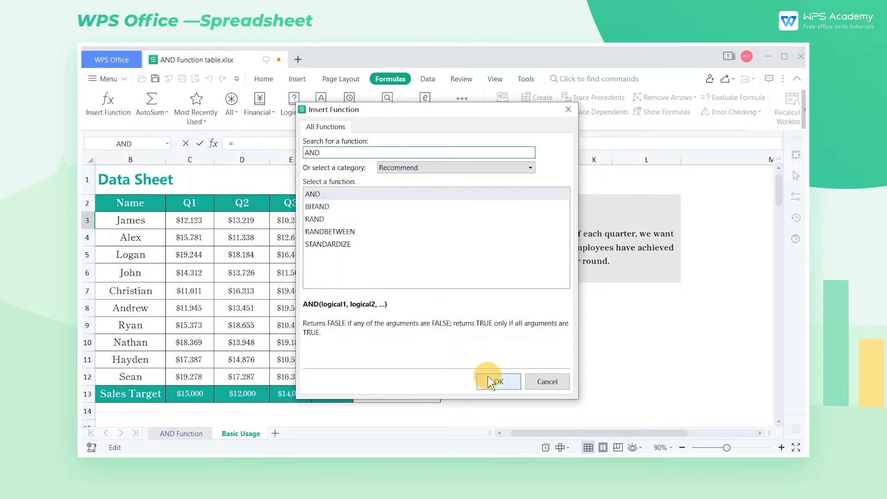
- Confirm AND and enter the first two conditions C3>15000 and D3>12000
left_click(497, 381)
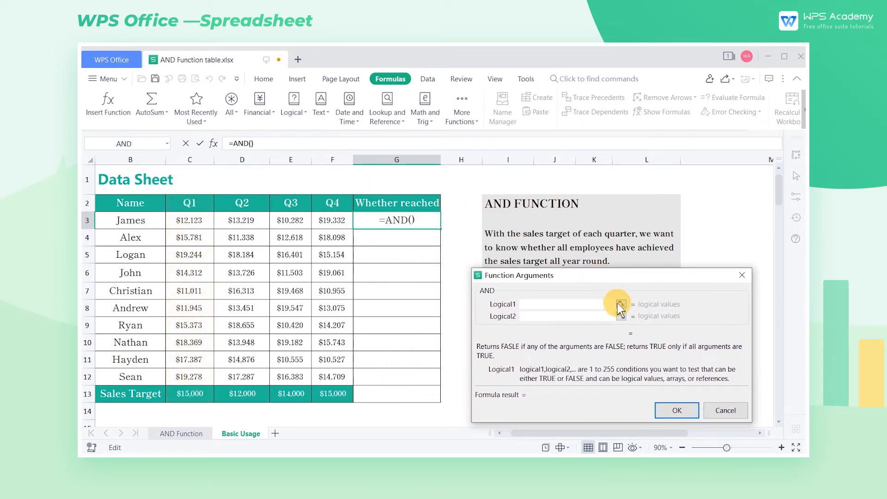
left_click(188, 219)
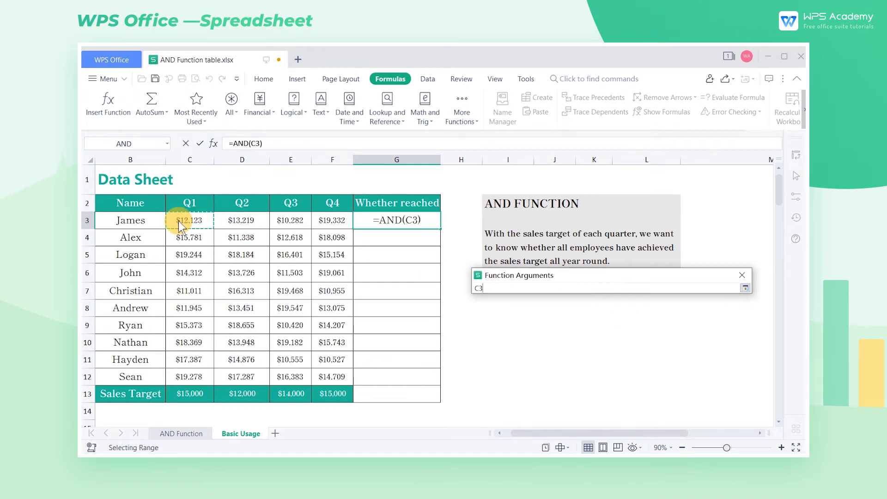
type(">")
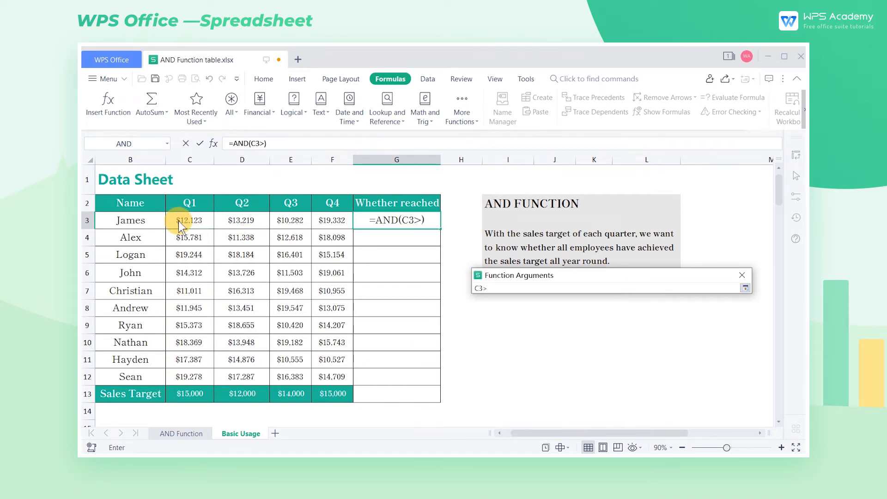
type("15000")
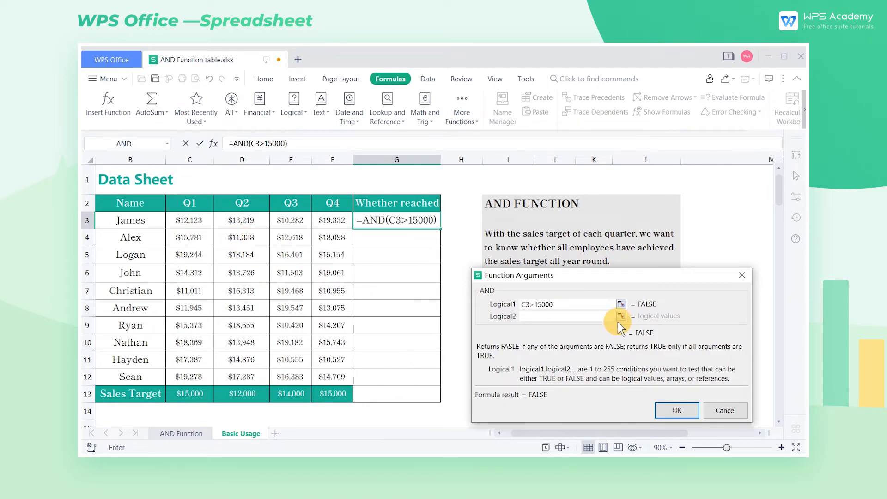
left_click(241, 220)
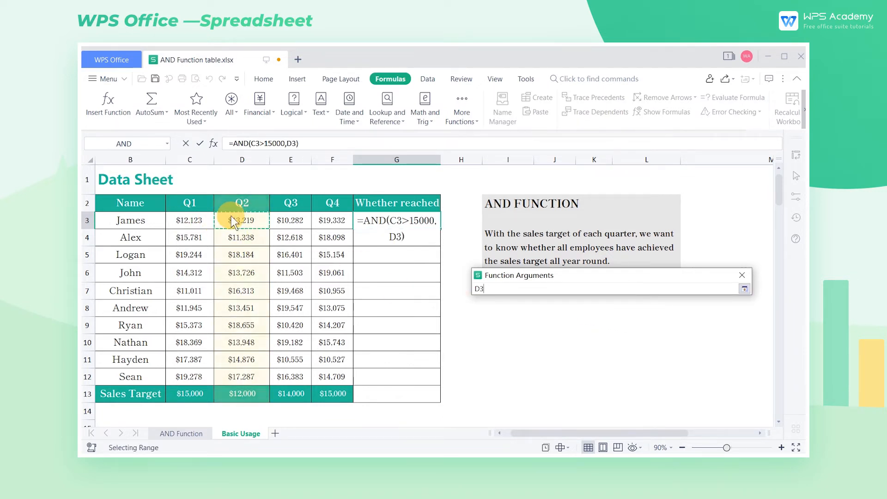
type(">")
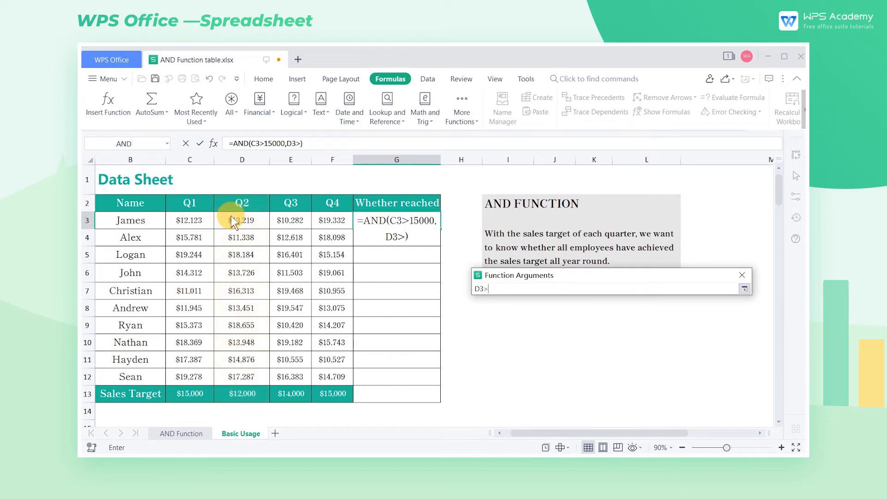
type("12000")
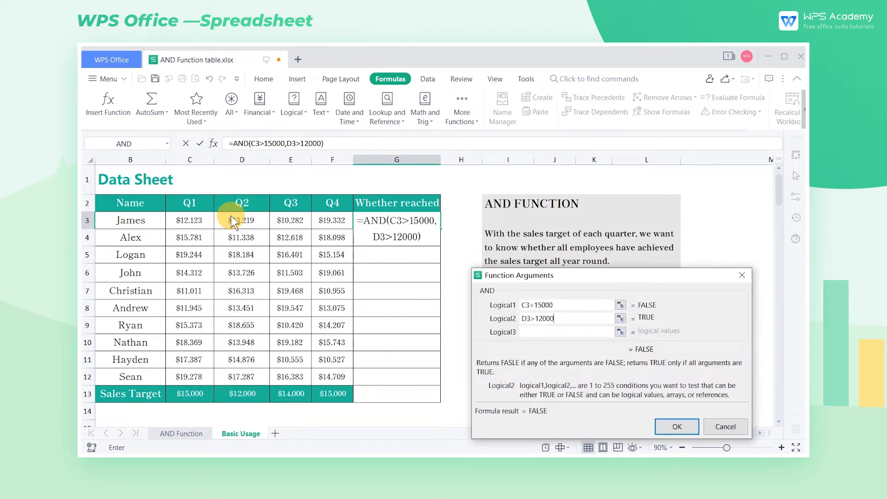
- Add the remaining conditions E3>14000 and F3>15000 as Logical3 and Logical4
left_click(563, 330)
type("E3>14000")
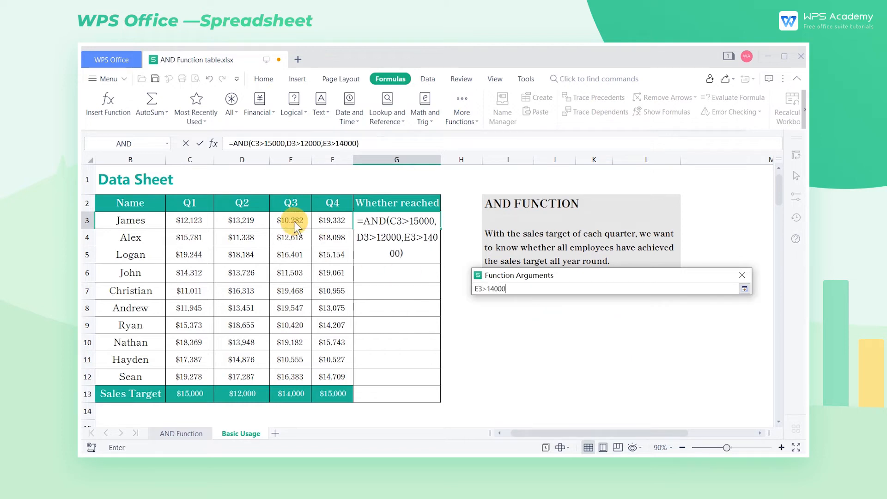
left_click(331, 220)
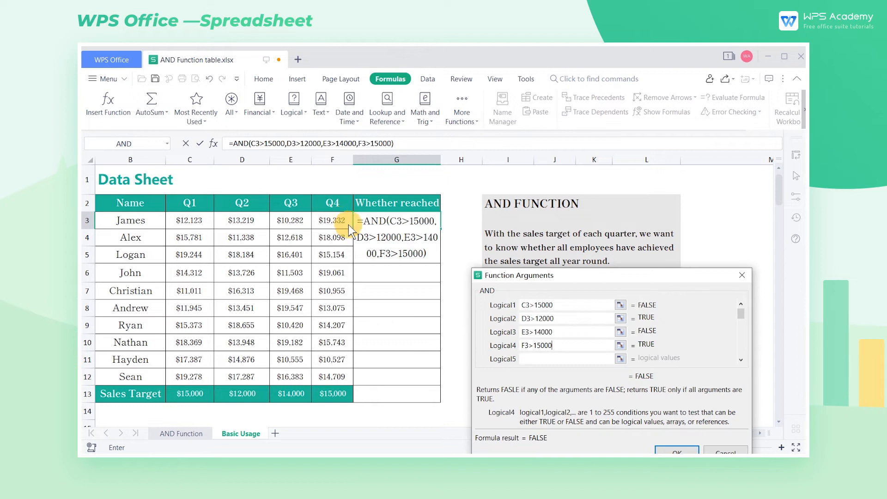
- Confirm the AND formula in G3 and fill it down through G12, giving TRUE or FALSE per employee
left_click(675, 450)
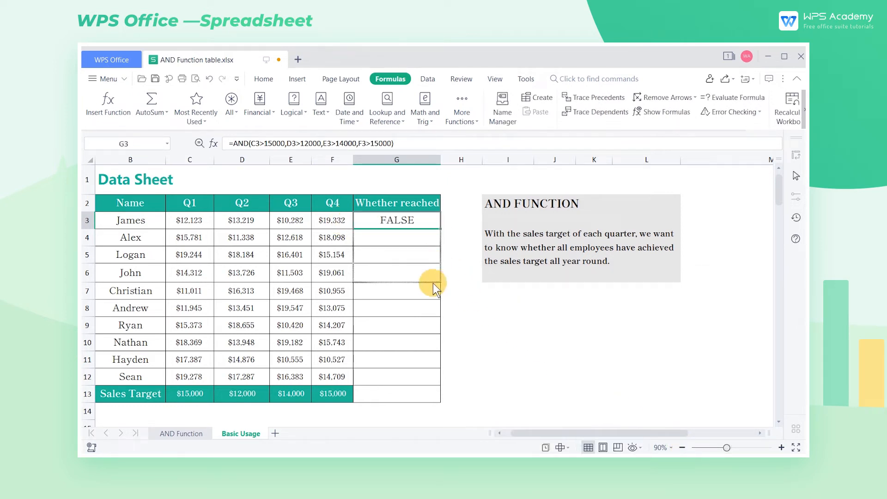
left_click_drag(396, 220, 396, 376)
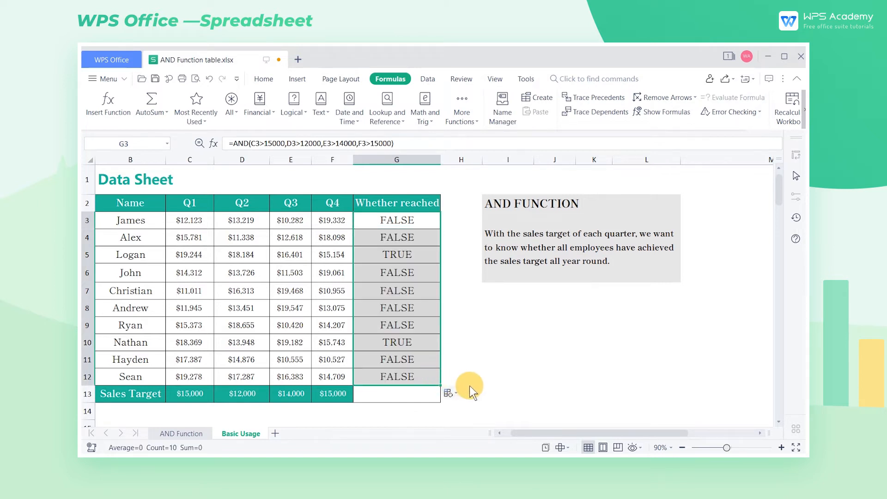
left_click(460, 376)
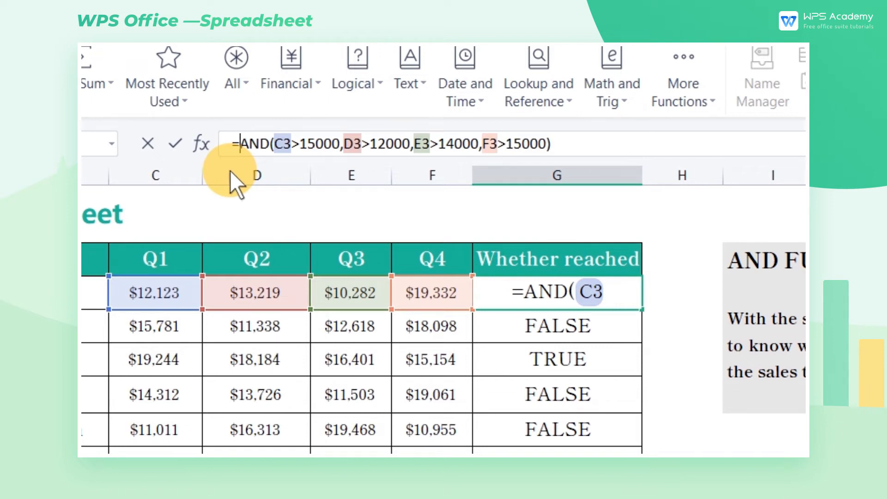
- Wrap the AND test inside IF and start the value-if-true text with a comma and opening quote
type("I")
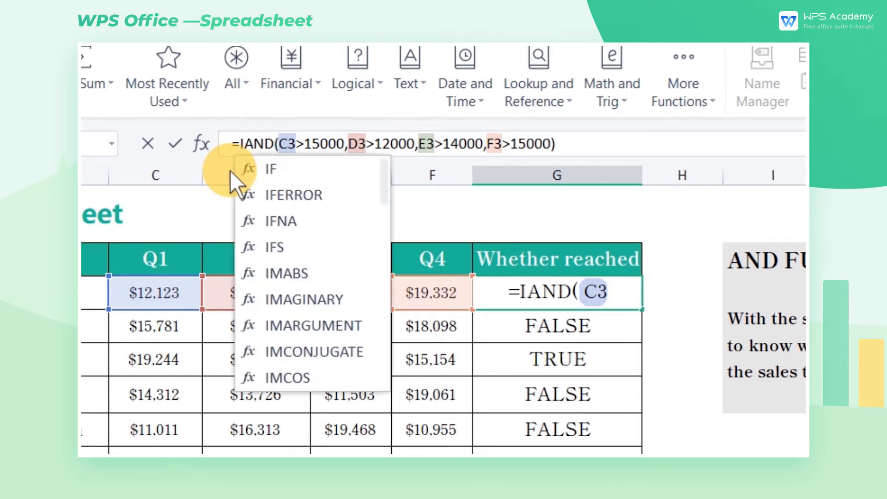
left_click(271, 168)
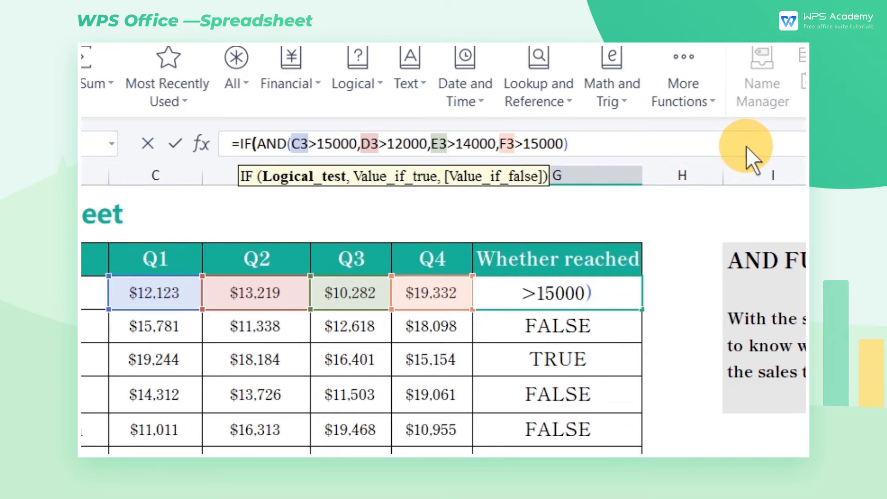
type("),\"")
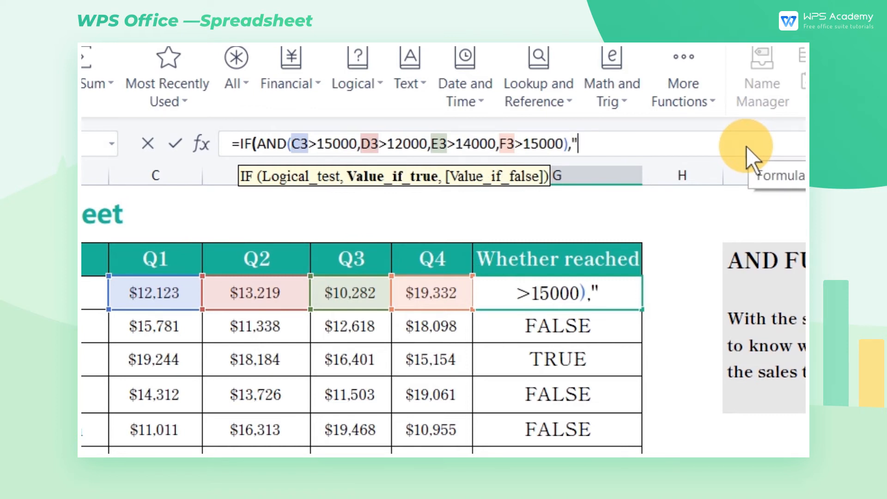